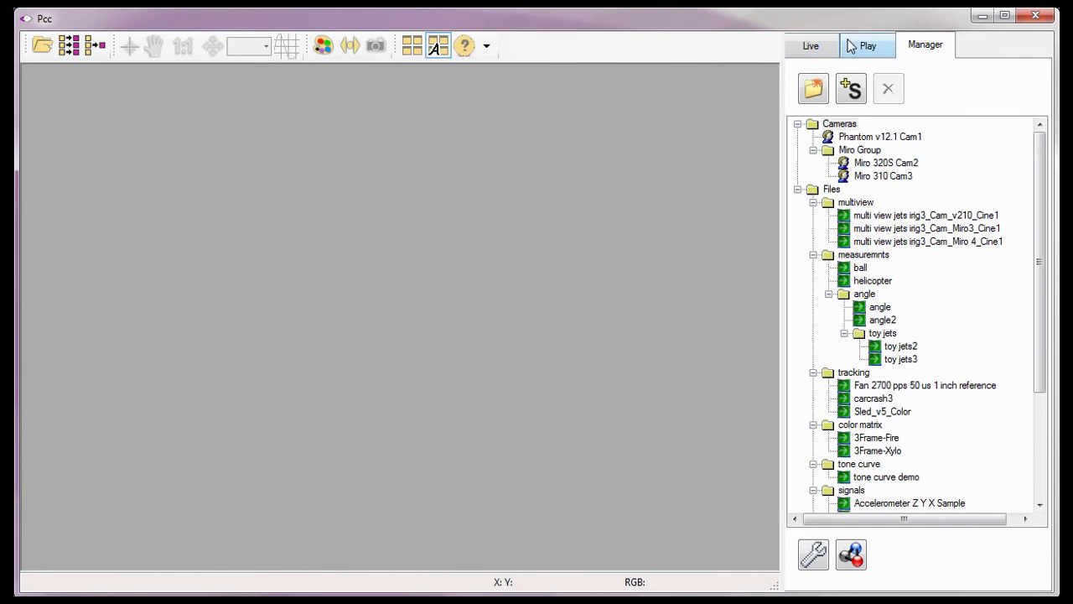
- Load the toy jets2 cine in the Play panel from the Cine list
click(869, 43)
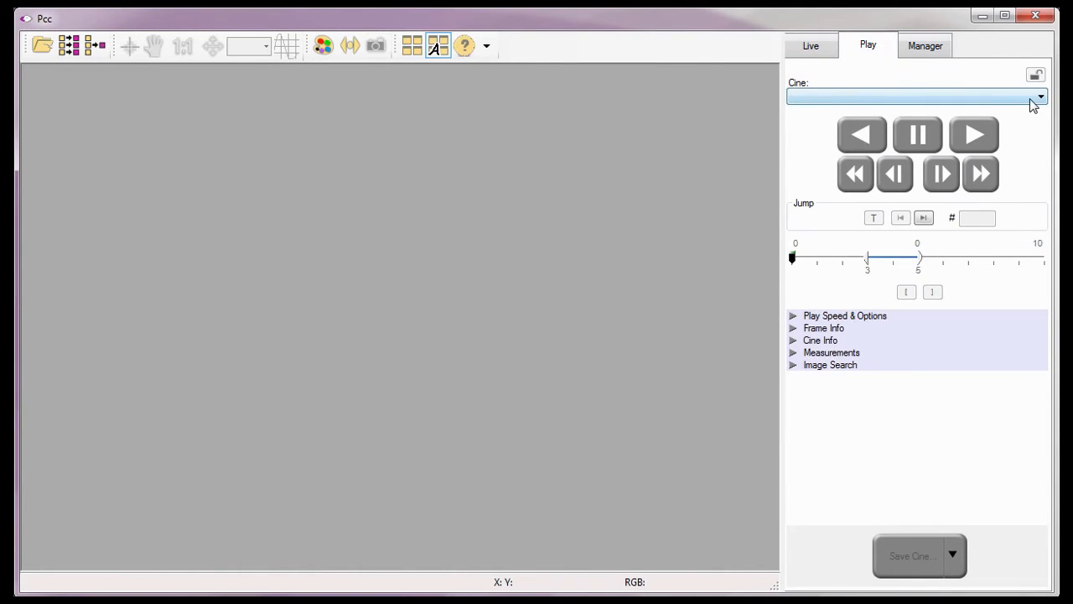
click(1040, 95)
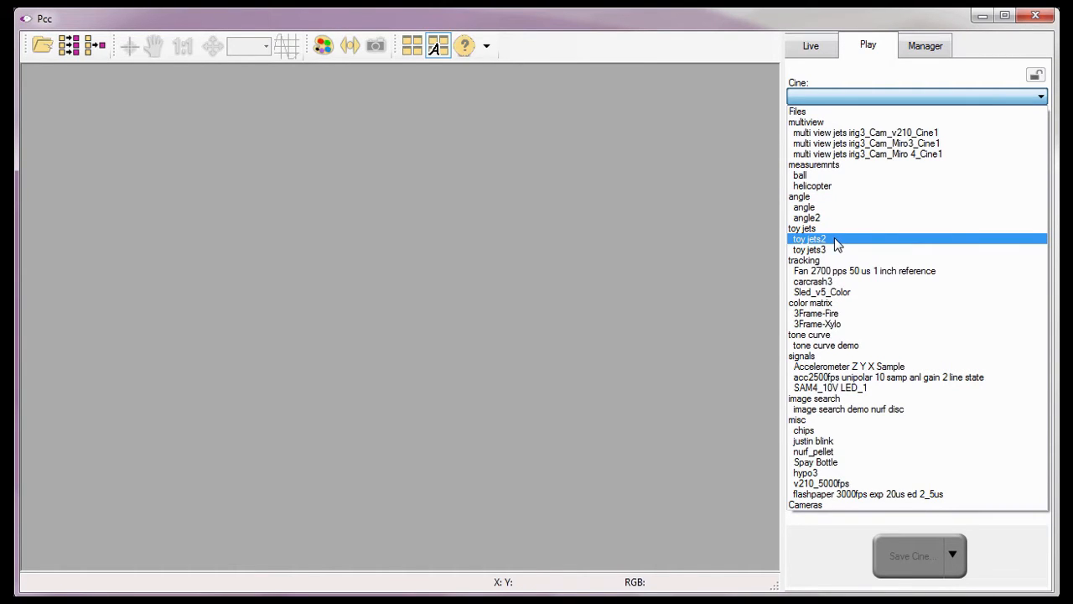
click(809, 238)
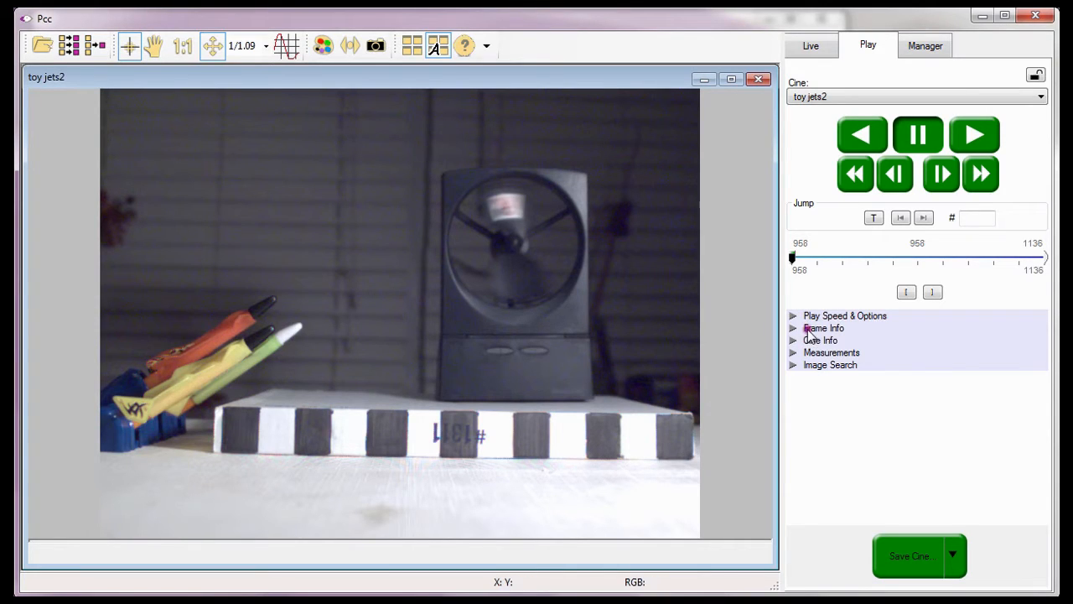
- Expand Frame Info for the current image, keeping the time format on Local
click(824, 327)
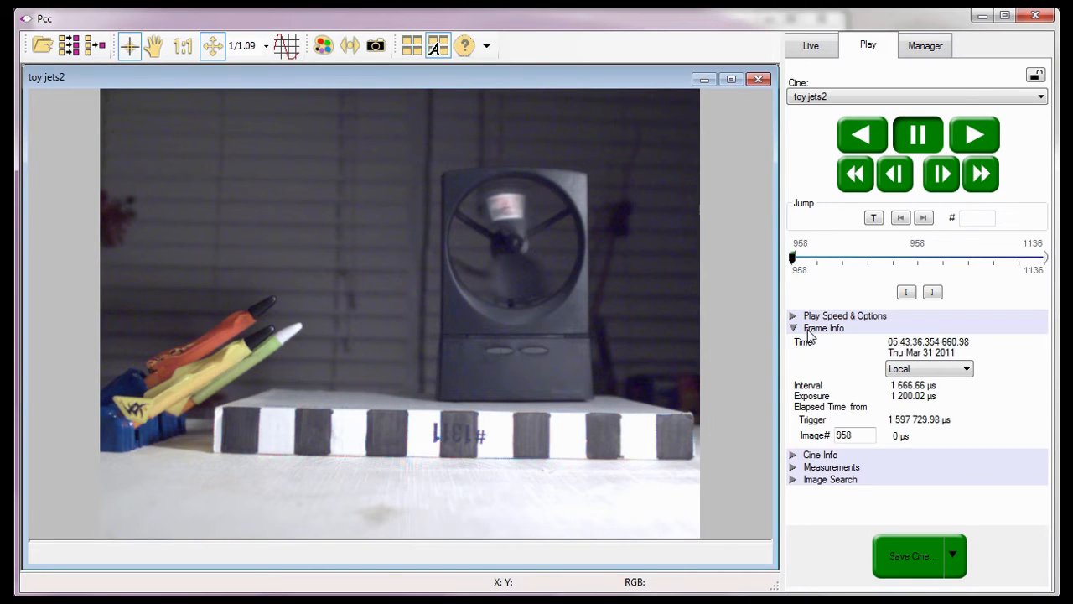
mouse_move(859, 342)
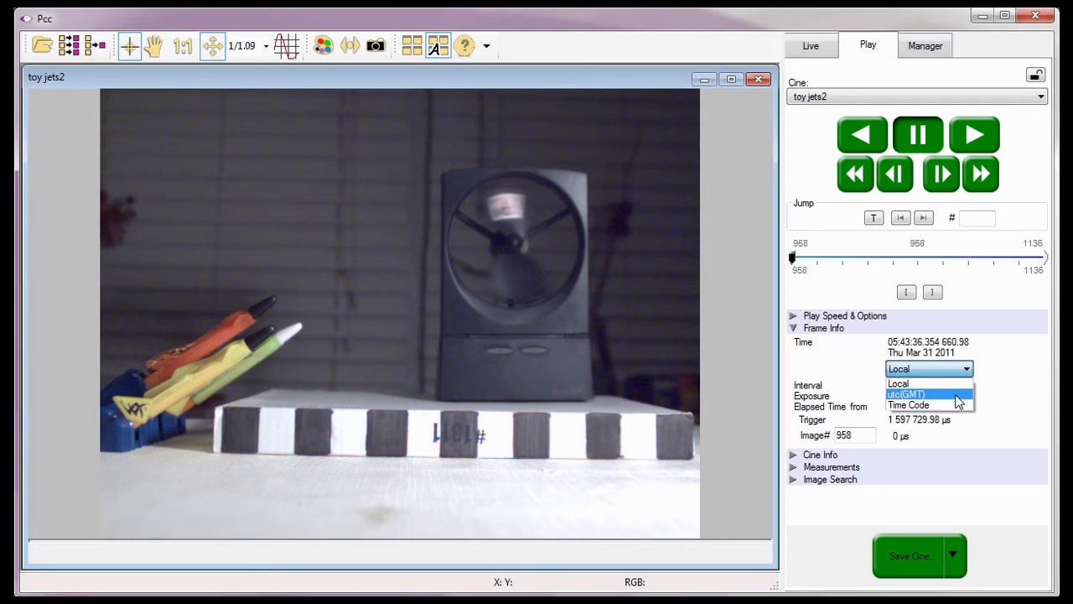
mouse_move(930, 404)
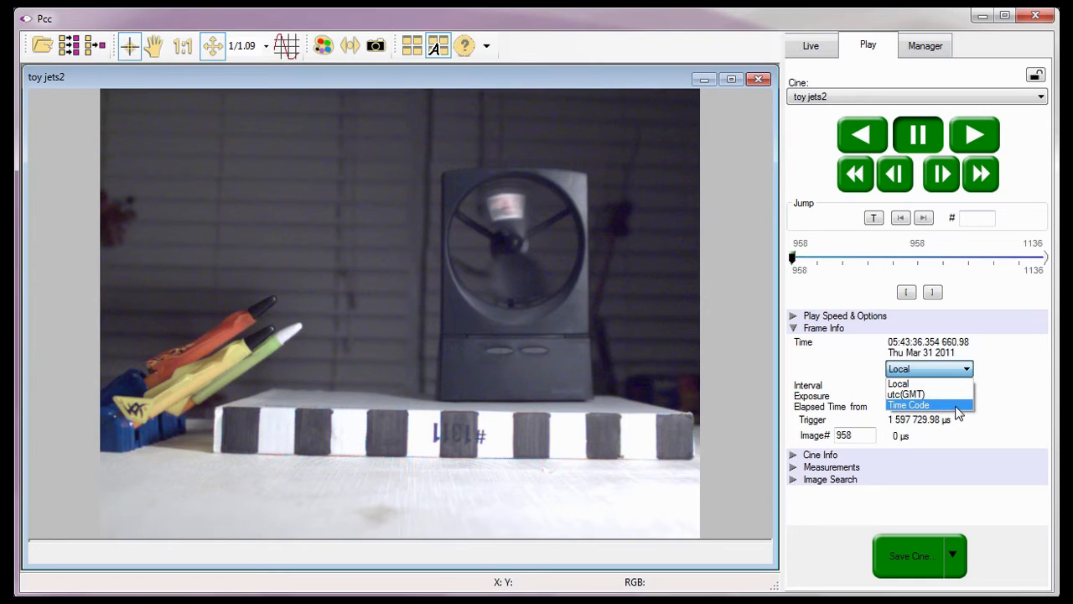
mouse_move(930, 383)
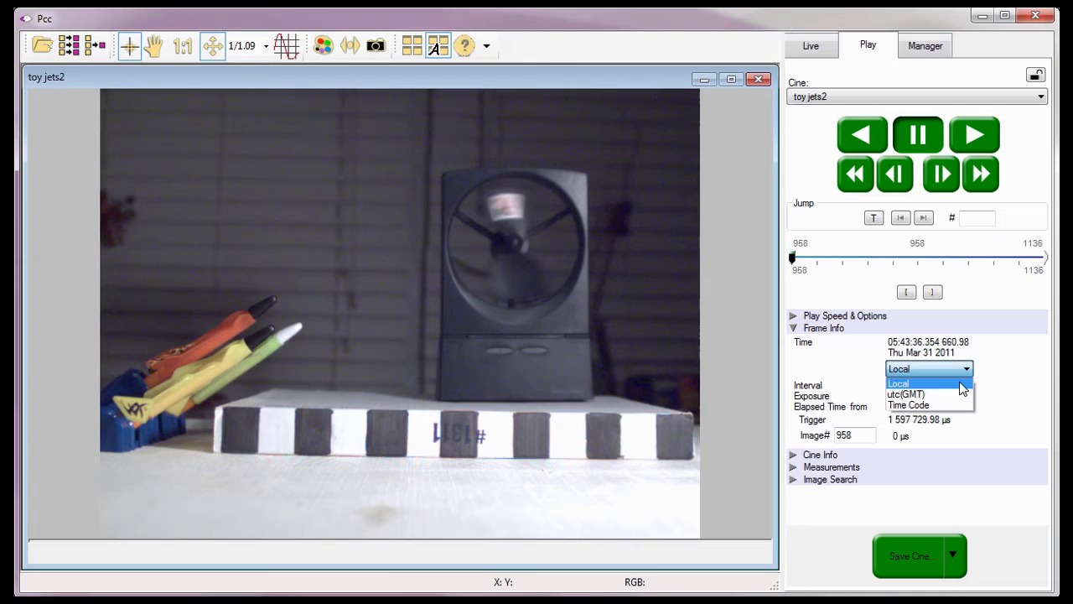
click(899, 382)
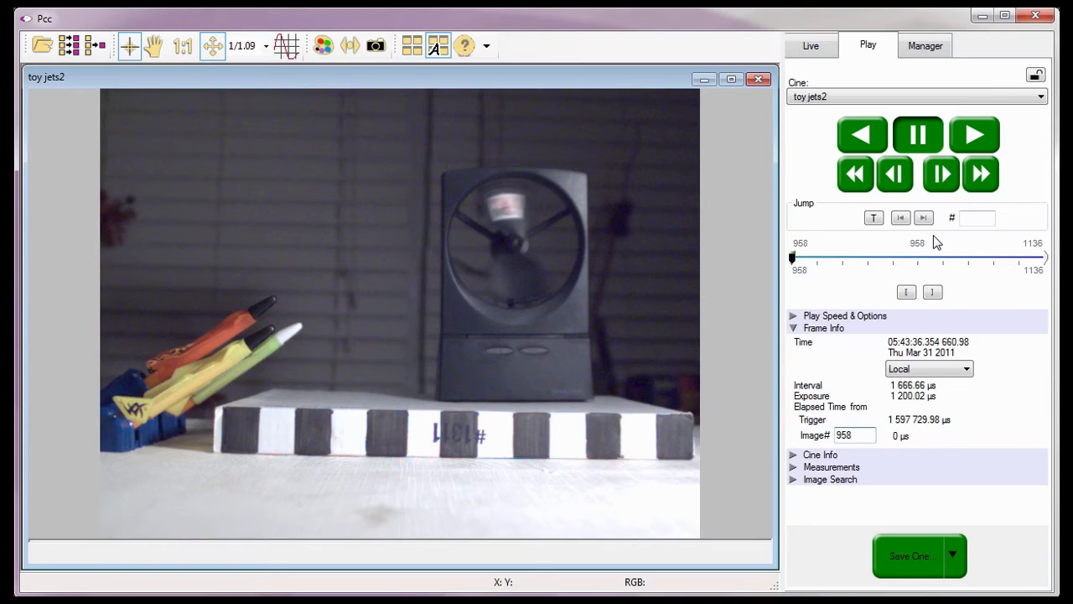
- Scrub toward image 980 and set it as the 'Elapsed Time from' reference image
click(852, 435)
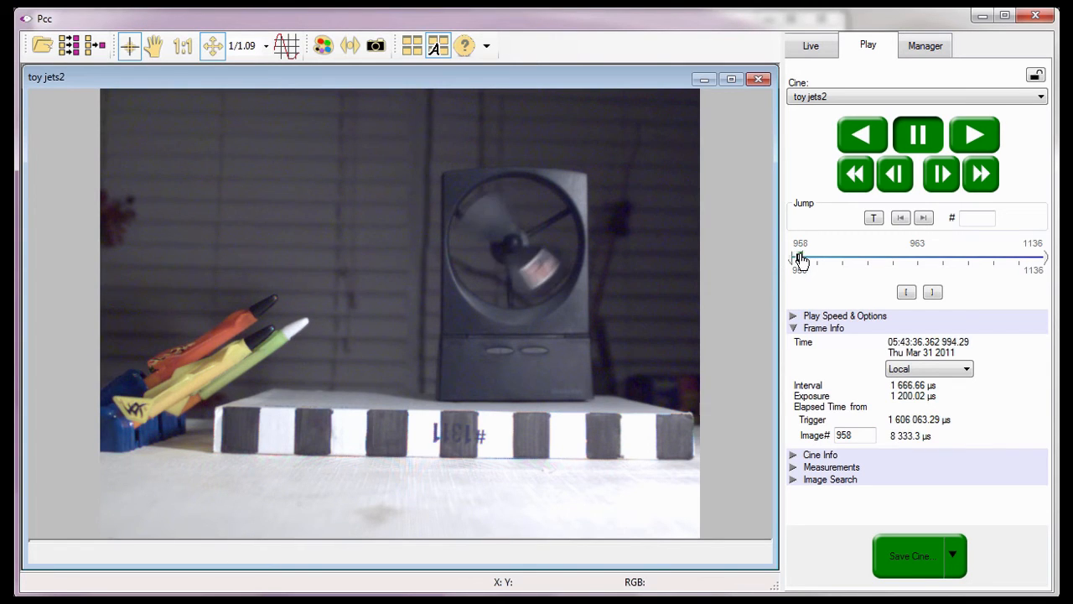
click(896, 173)
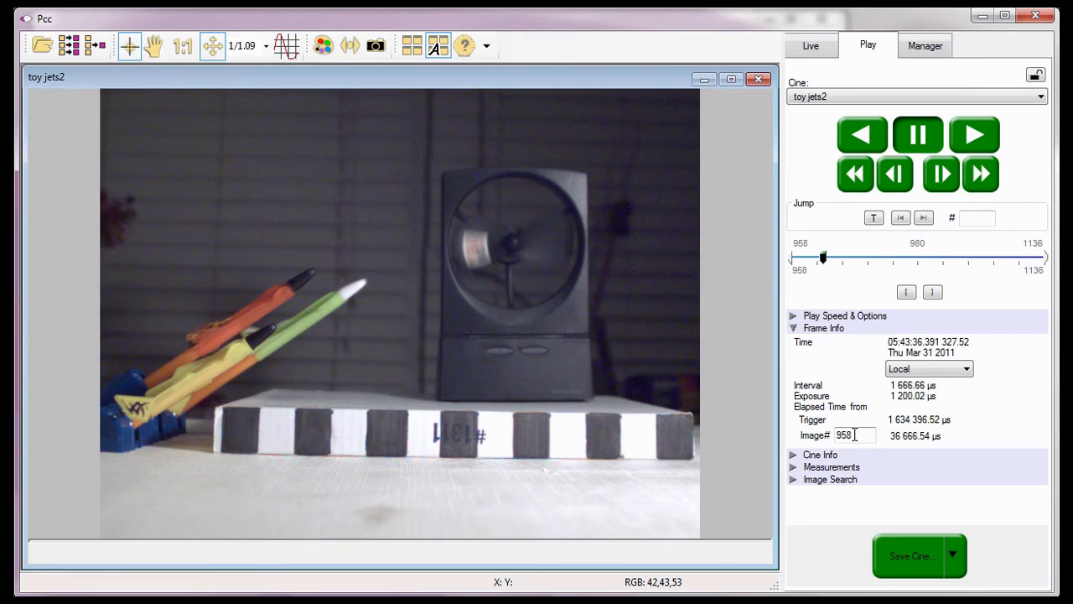
triple_click(848, 436)
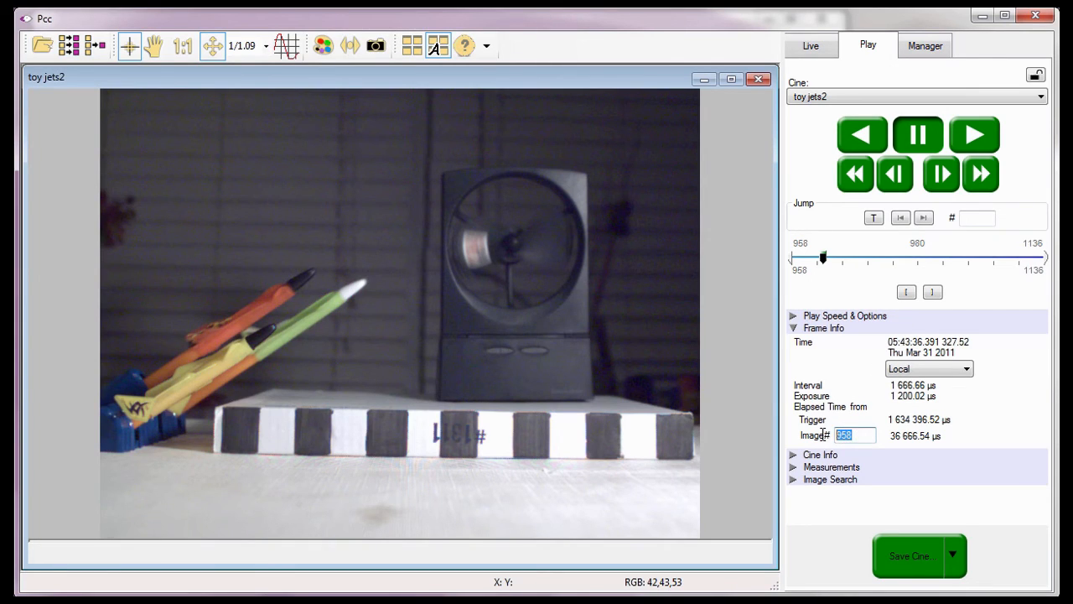
text(980)
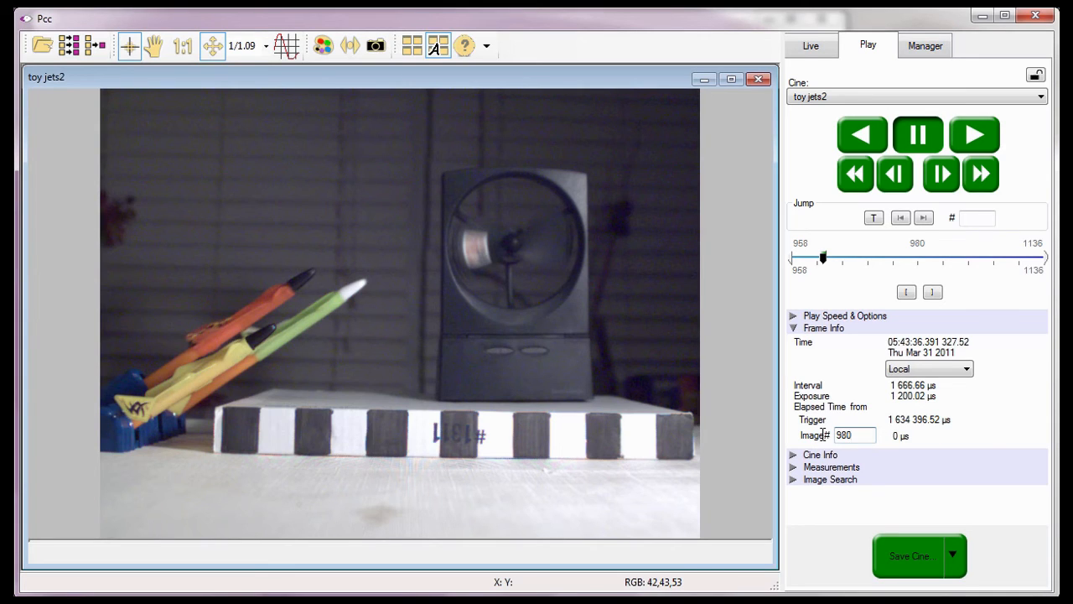
- Step to image 1005, read 41,666.52 µs elapsed since image 980, then collapse Frame Info
click(838, 436)
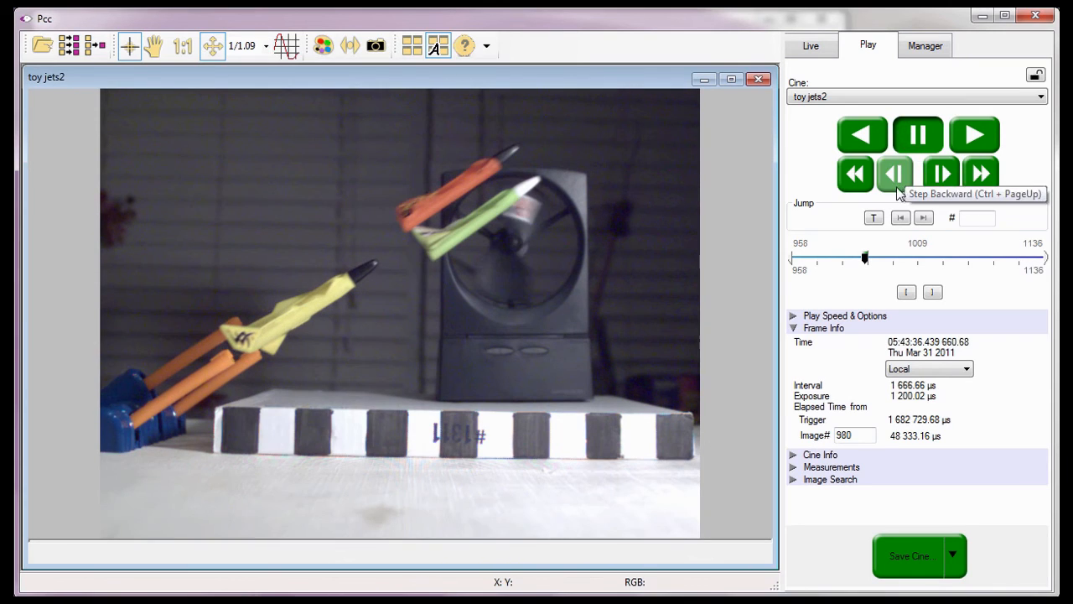
click(894, 173)
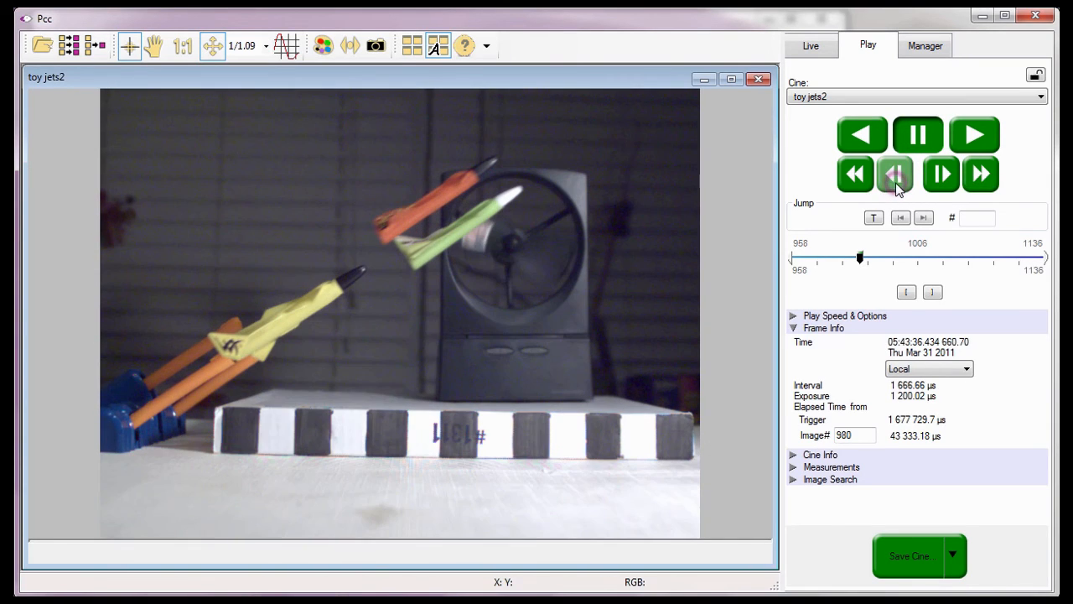
click(894, 172)
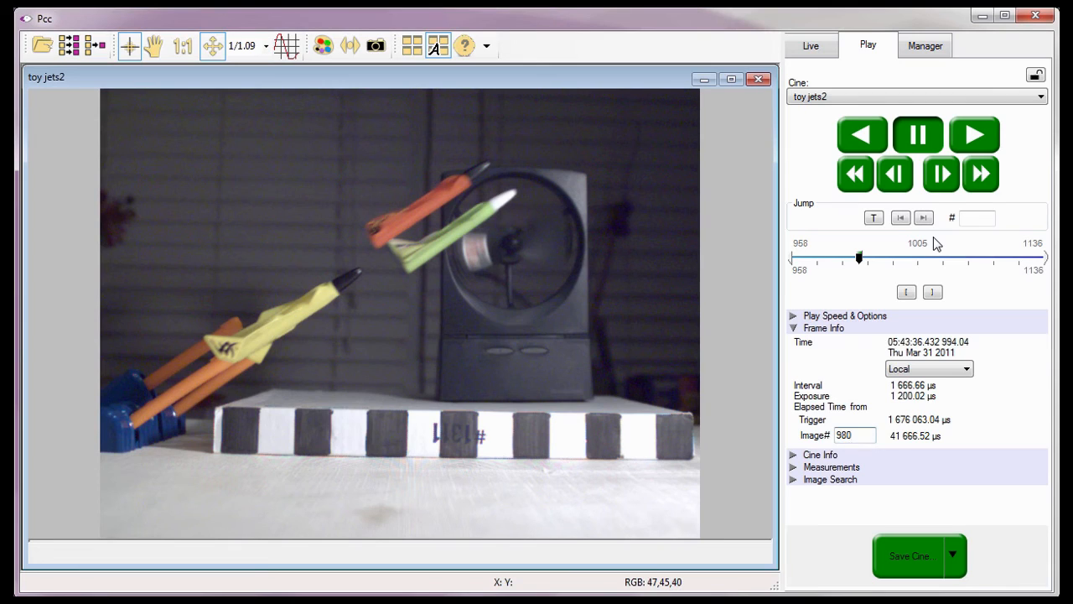
click(854, 436)
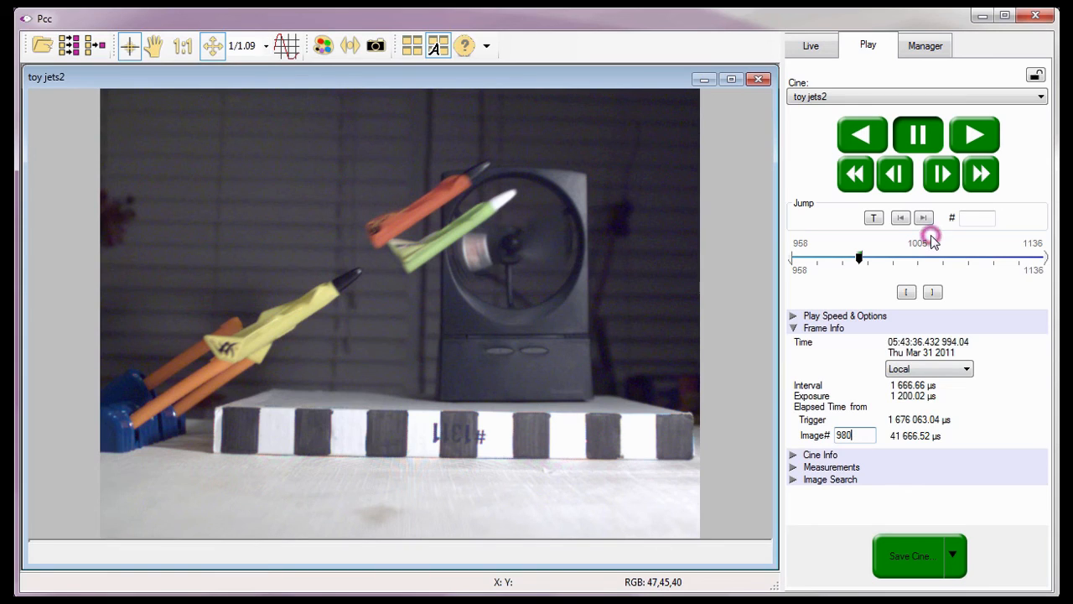
mouse_move(929, 444)
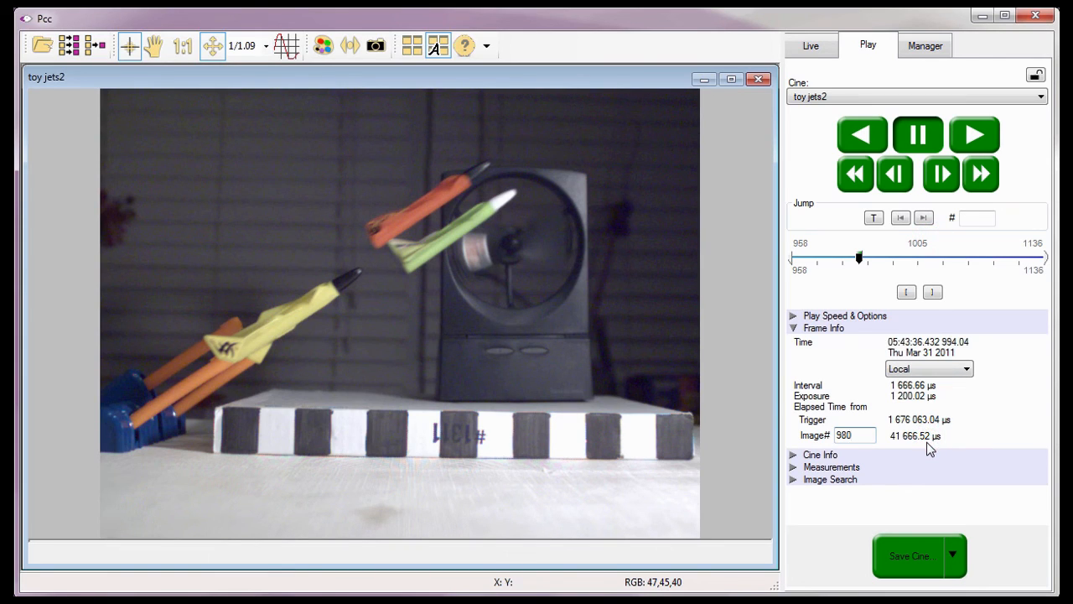
click(845, 436)
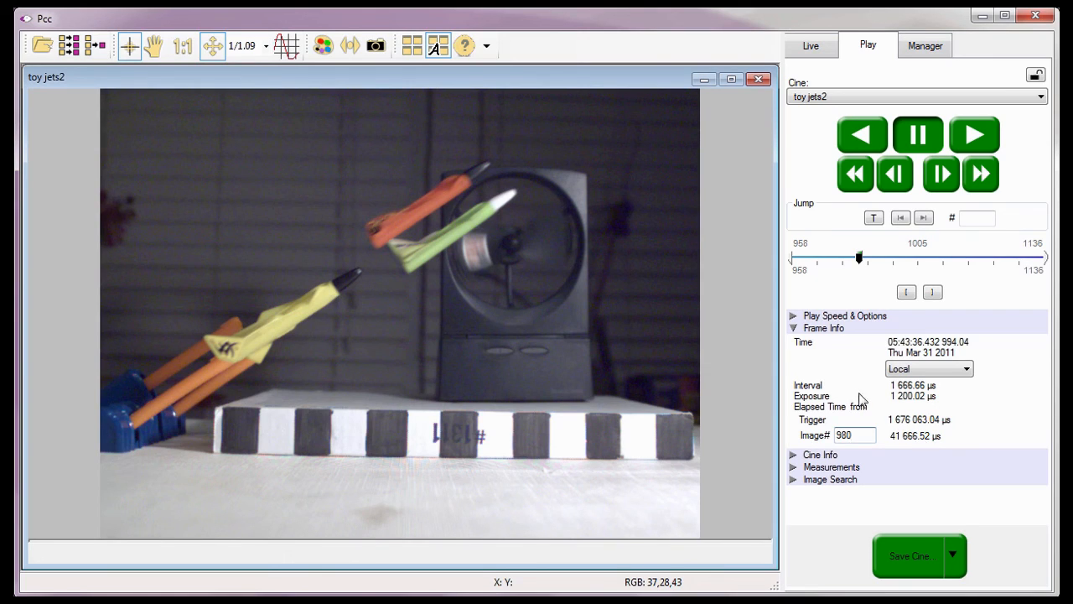
click(793, 327)
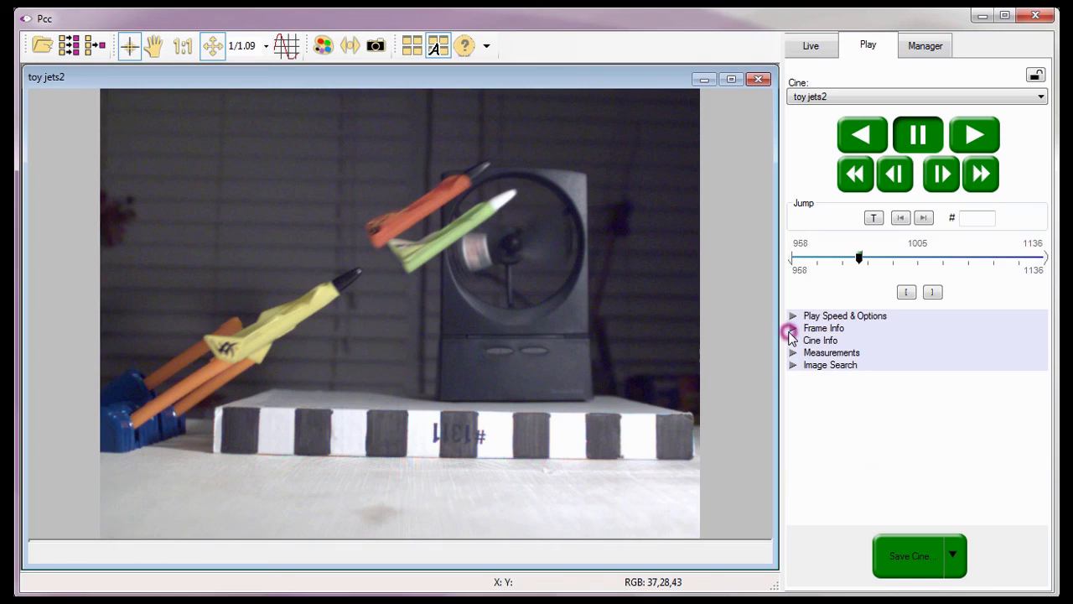